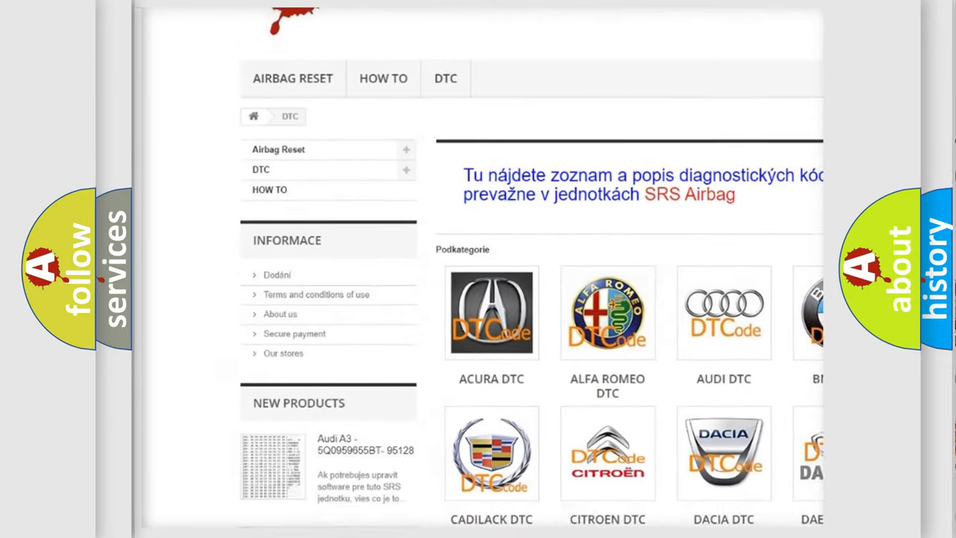
scroll(down, 3)
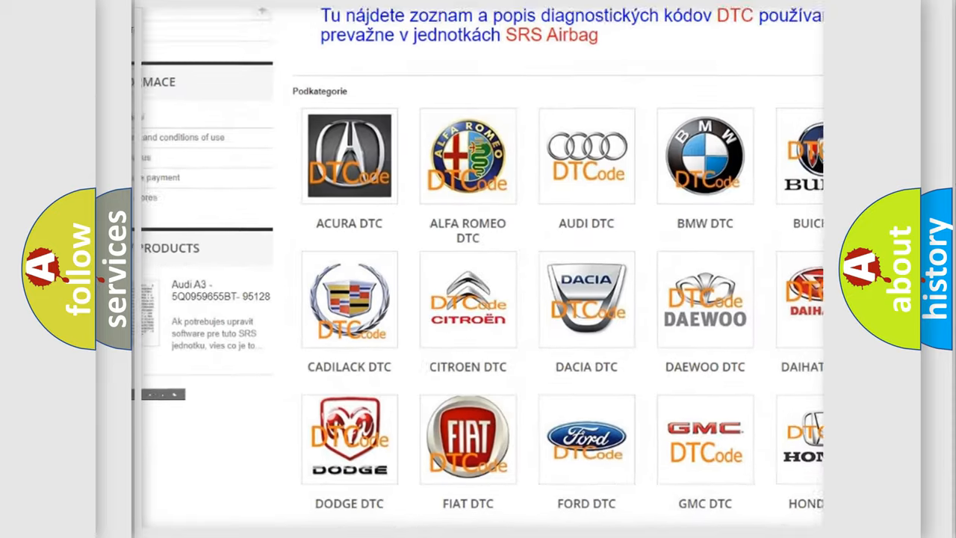
scroll(down, 3)
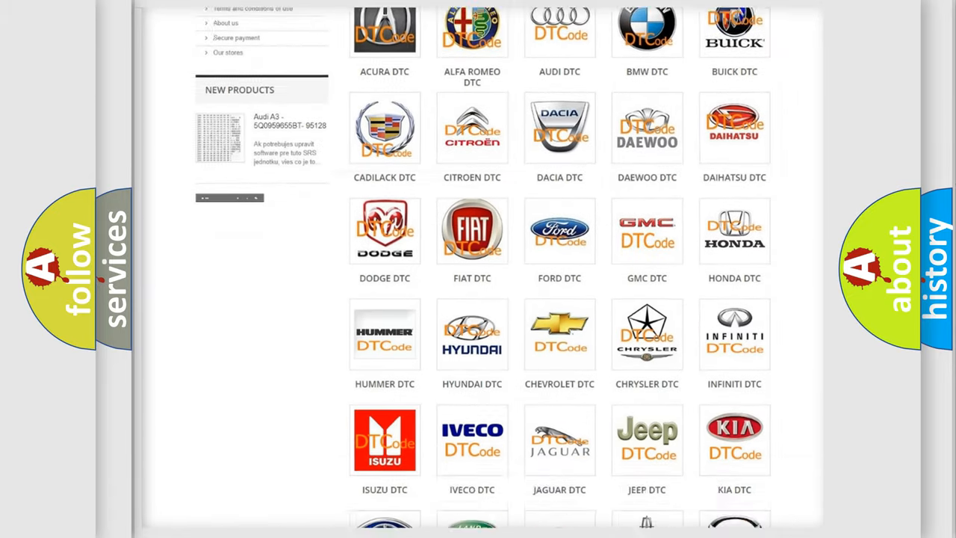
scroll(down, 3)
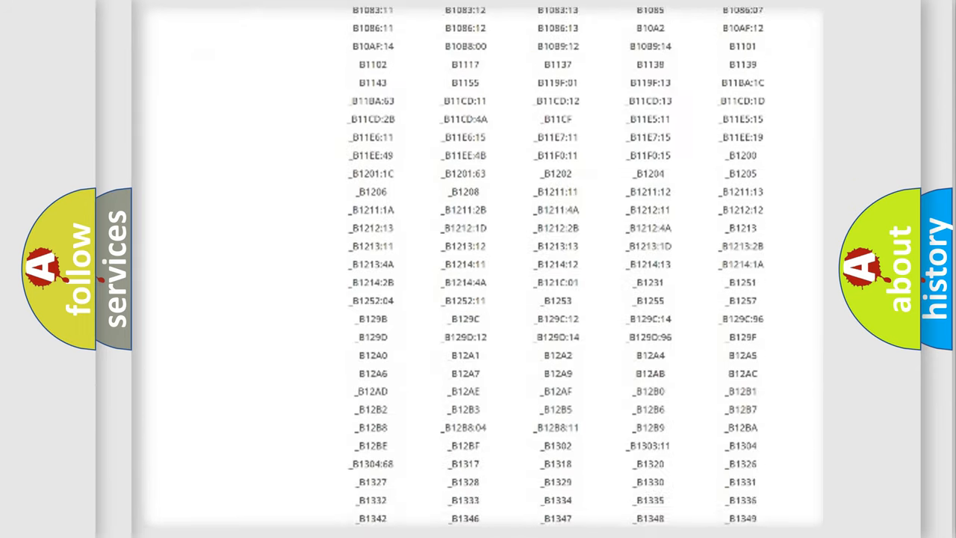
scroll(down, 3)
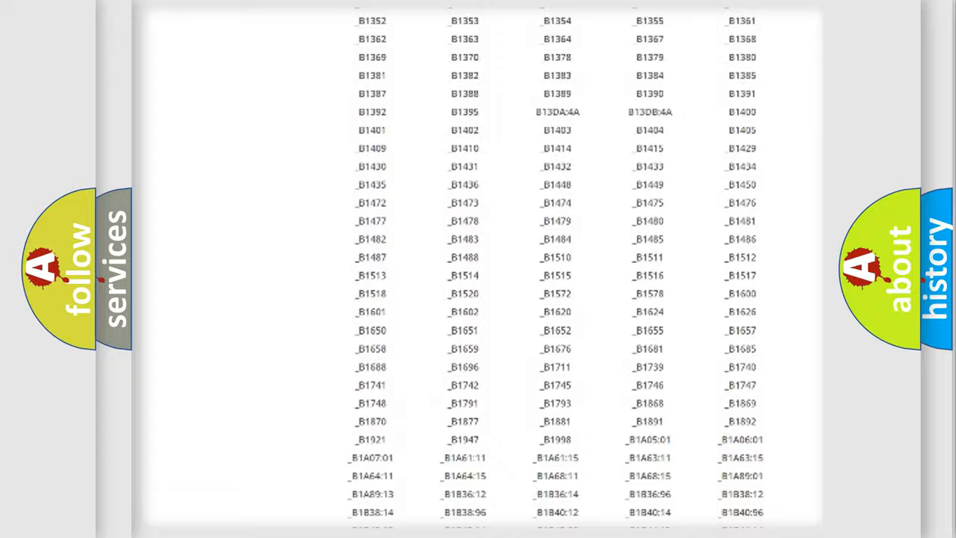